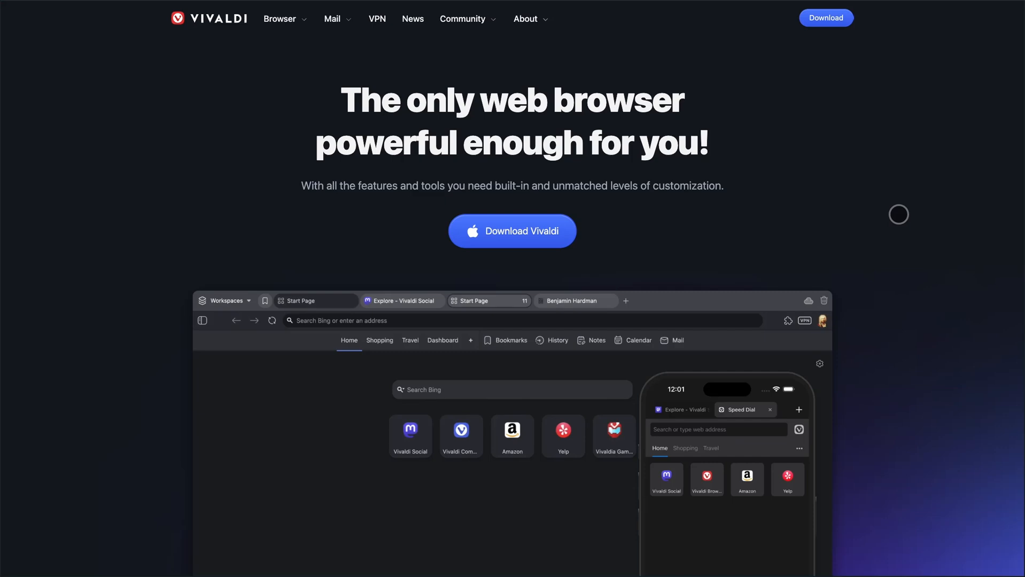
# Scroll down through the Powerful, Personal and Private feature sections of the Vivaldi homepage.
pyautogui.scroll(-3)
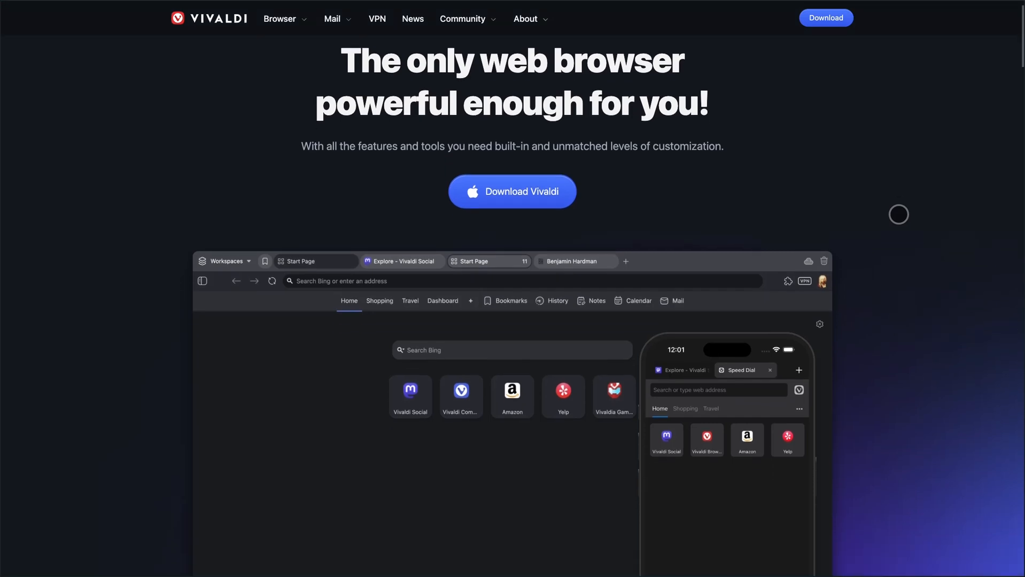
pyautogui.scroll(-3)
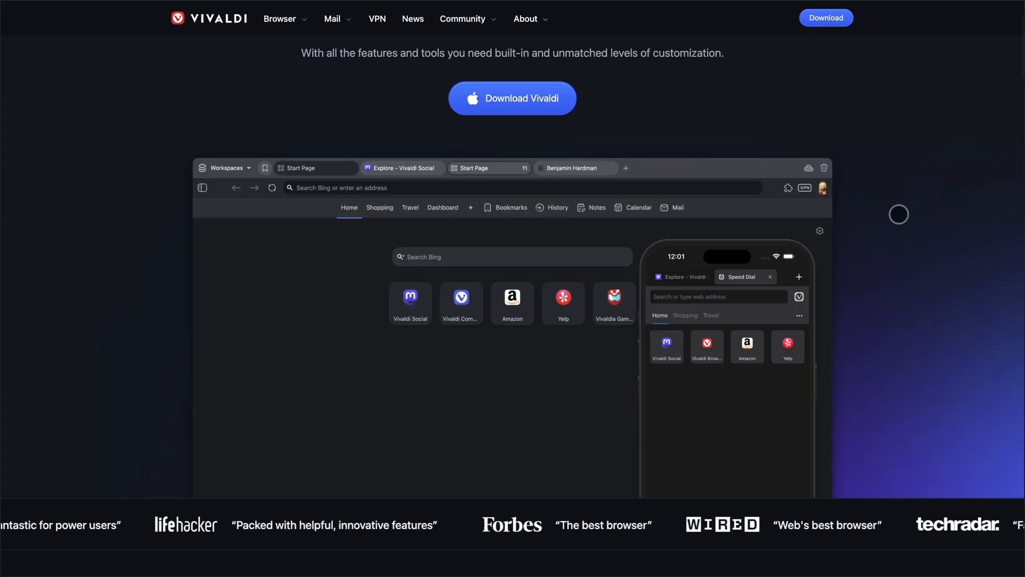
pyautogui.scroll(-3)
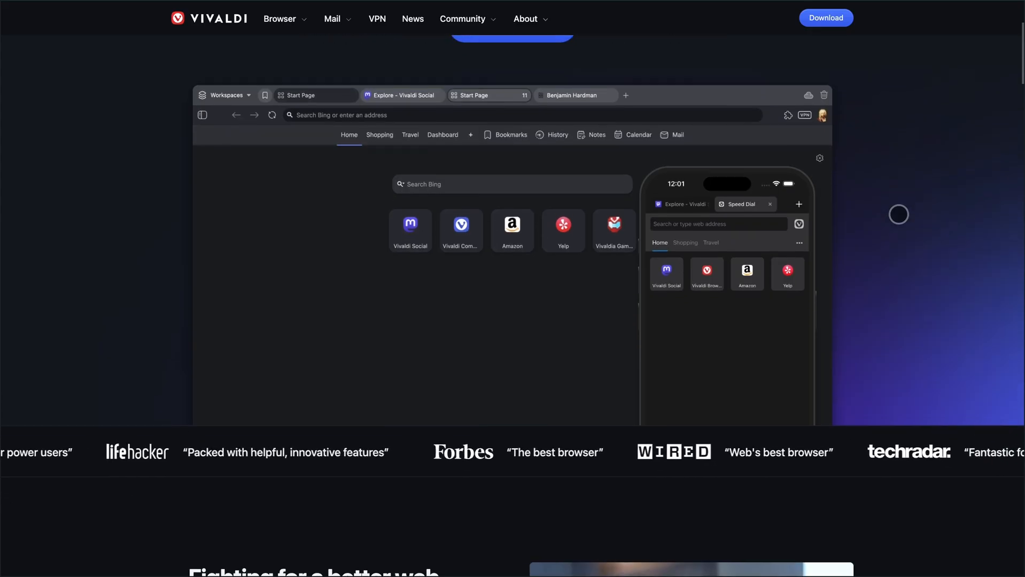
pyautogui.scroll(-3)
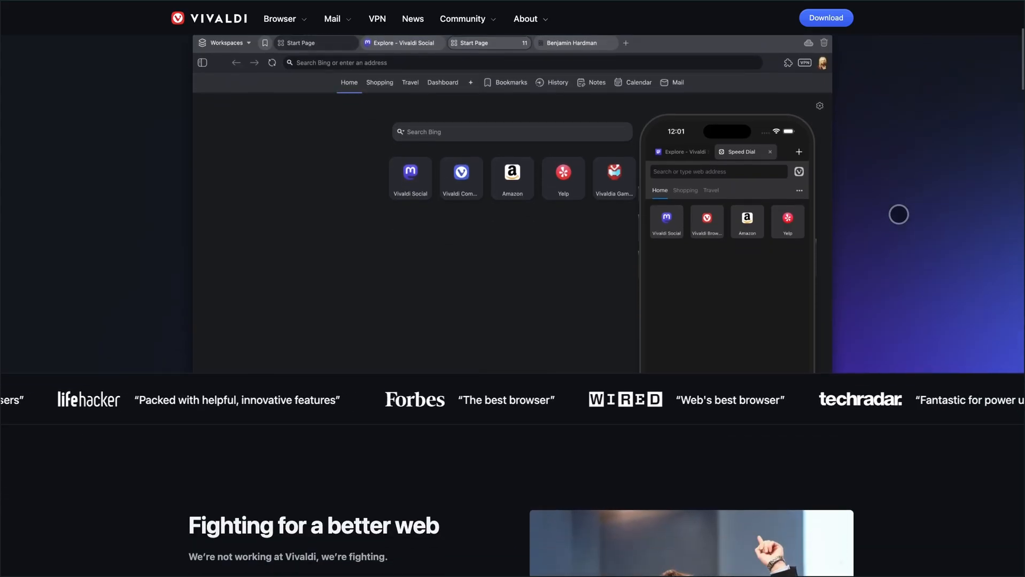
pyautogui.scroll(-3)
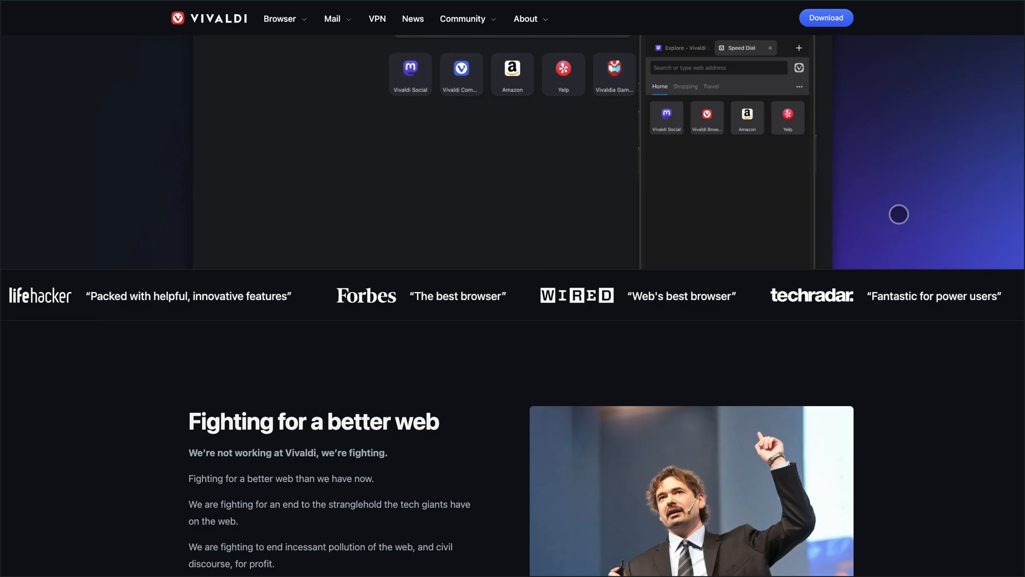
pyautogui.scroll(-3)
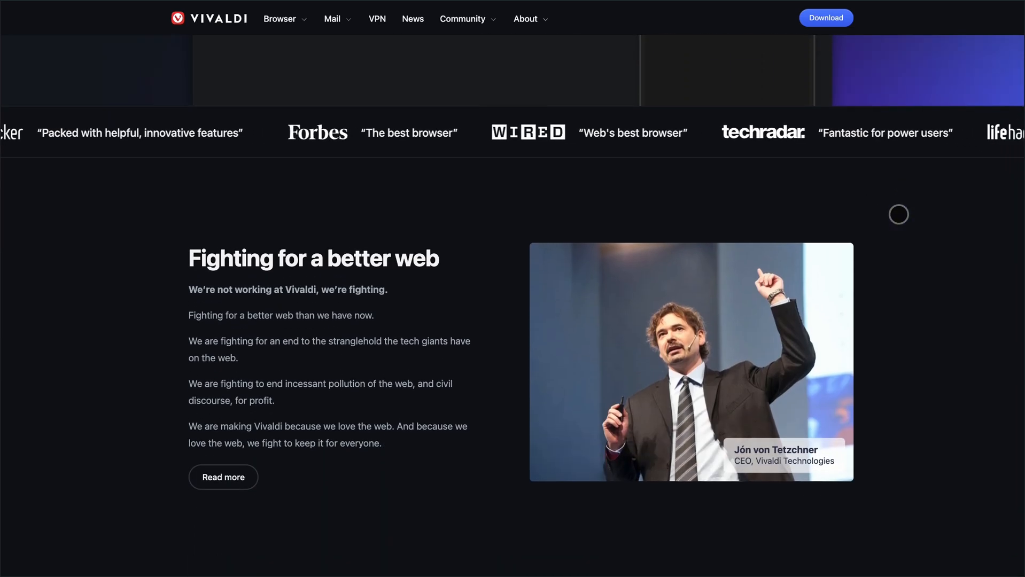
pyautogui.scroll(-3)
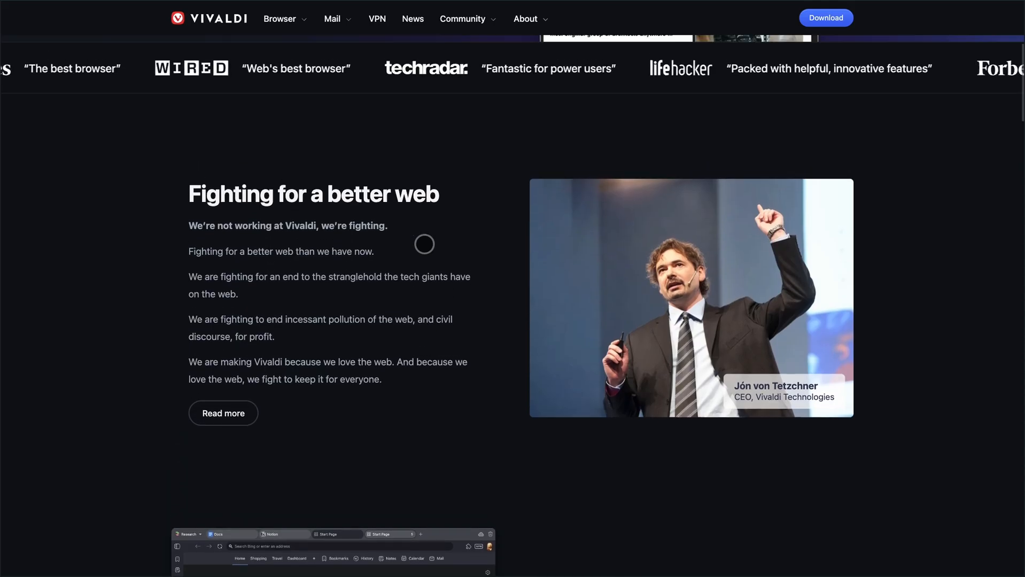
pyautogui.scroll(-3)
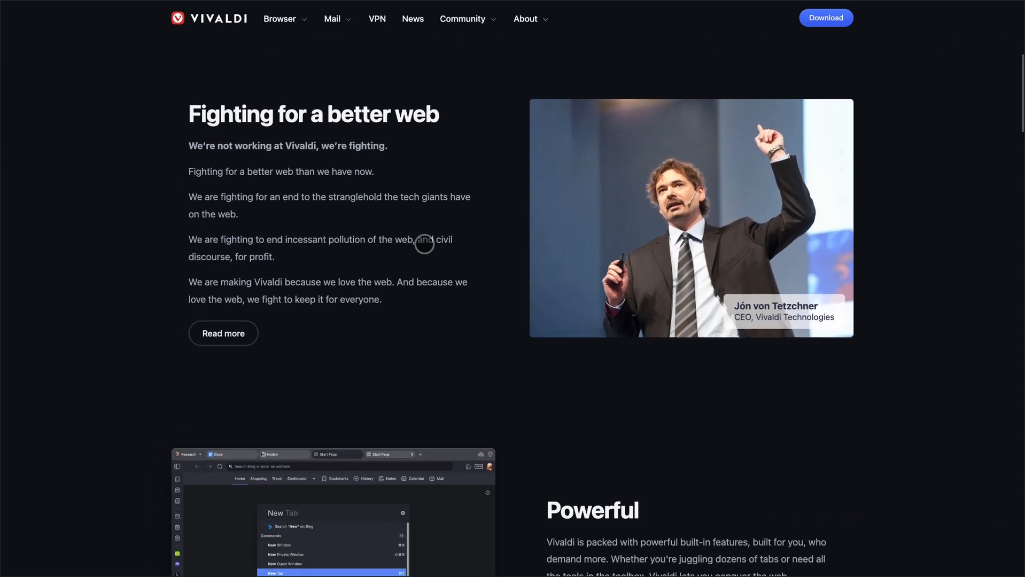
pyautogui.scroll(-3)
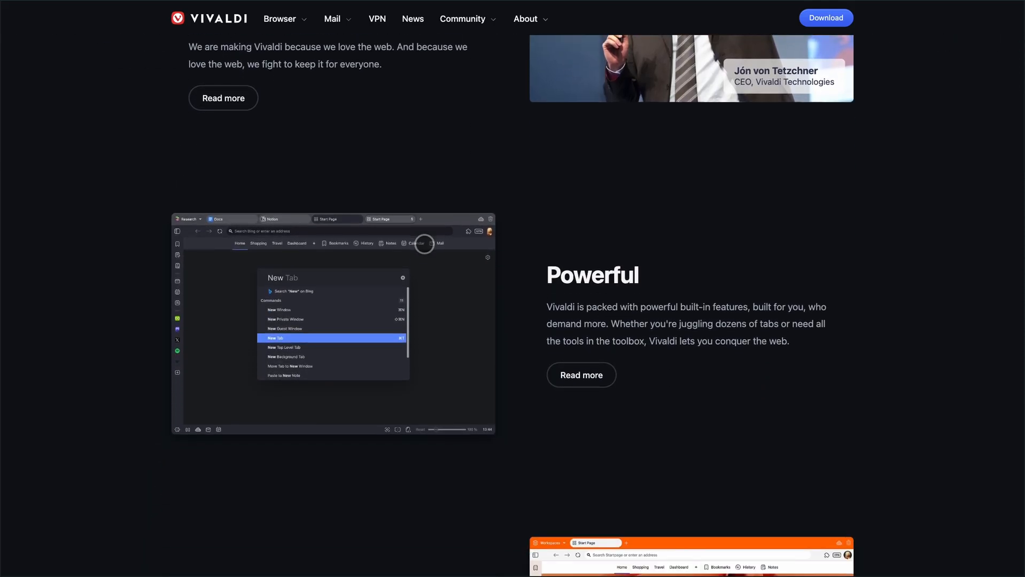
# Continue through user reviews and Sync, ending at the 'Fighting for a better web' section.
pyautogui.scroll(-3)
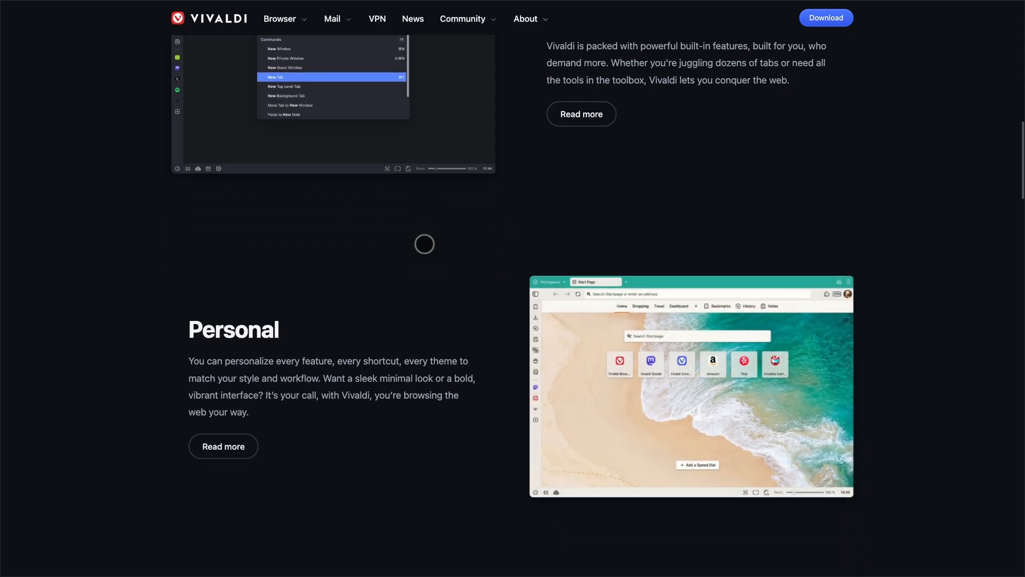
pyautogui.scroll(-3)
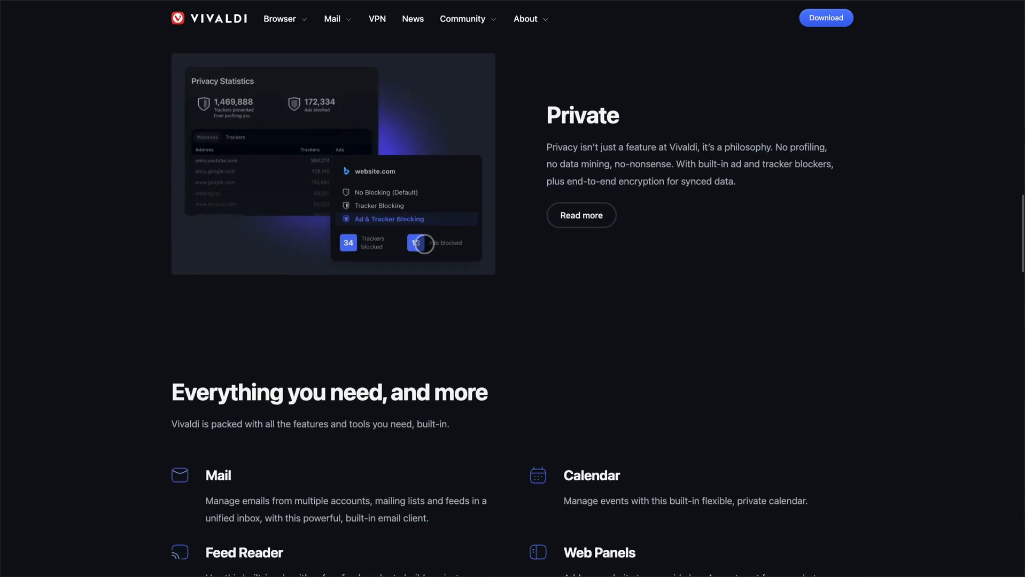
pyautogui.scroll(-3)
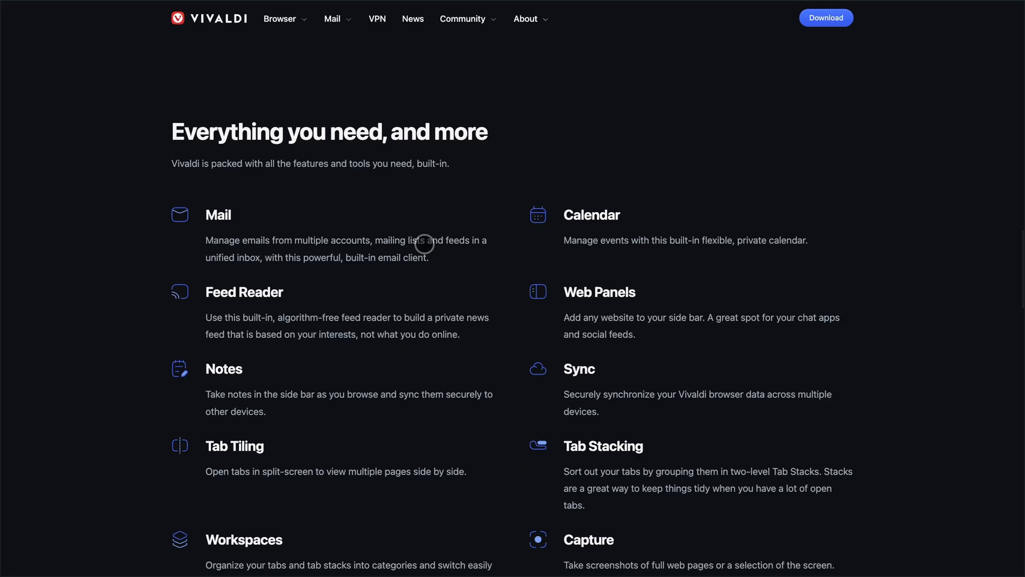
pyautogui.scroll(-3)
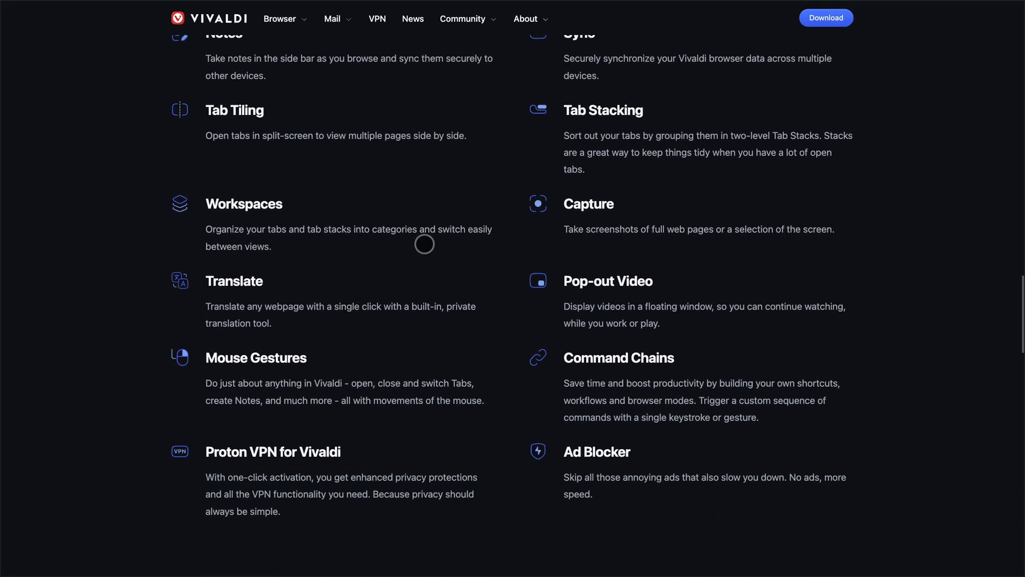
pyautogui.scroll(-3)
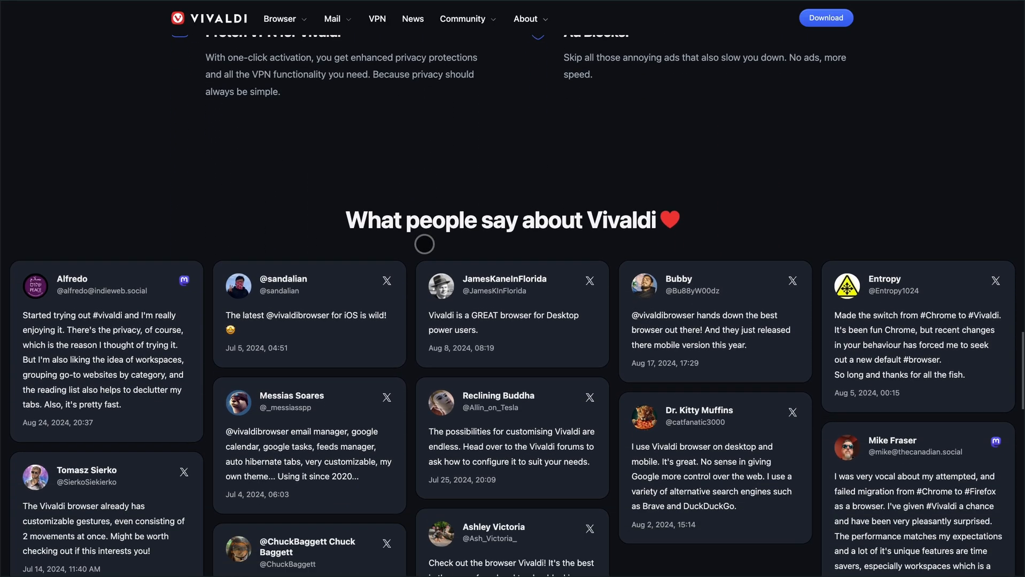
pyautogui.scroll(-3)
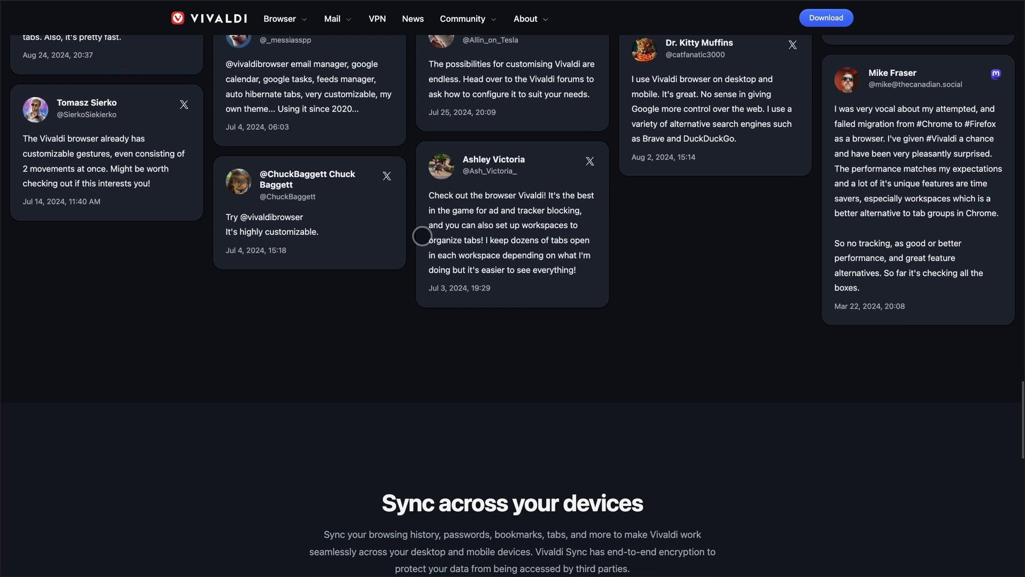
pyautogui.scroll(-3)
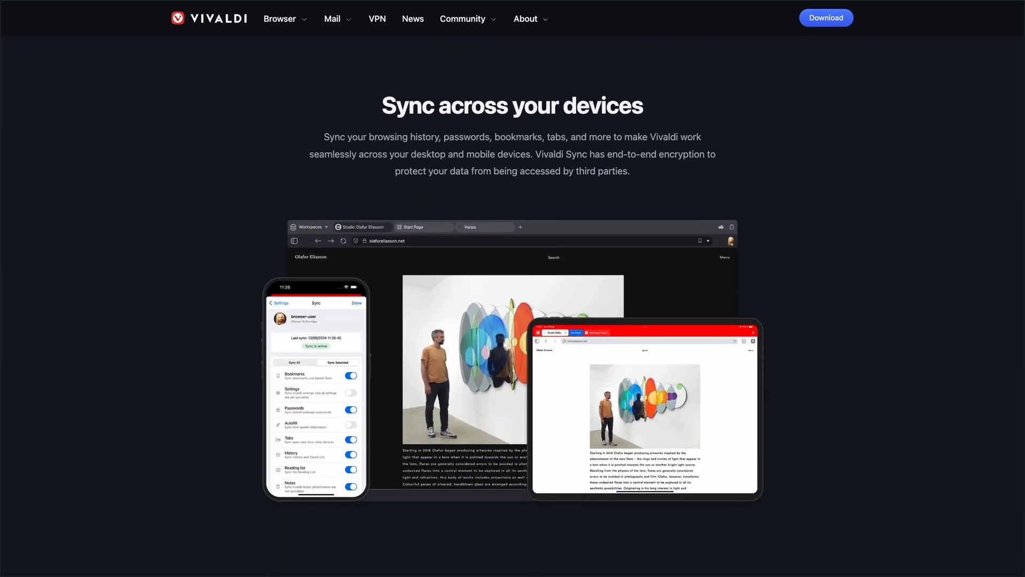
pyautogui.scroll(-3)
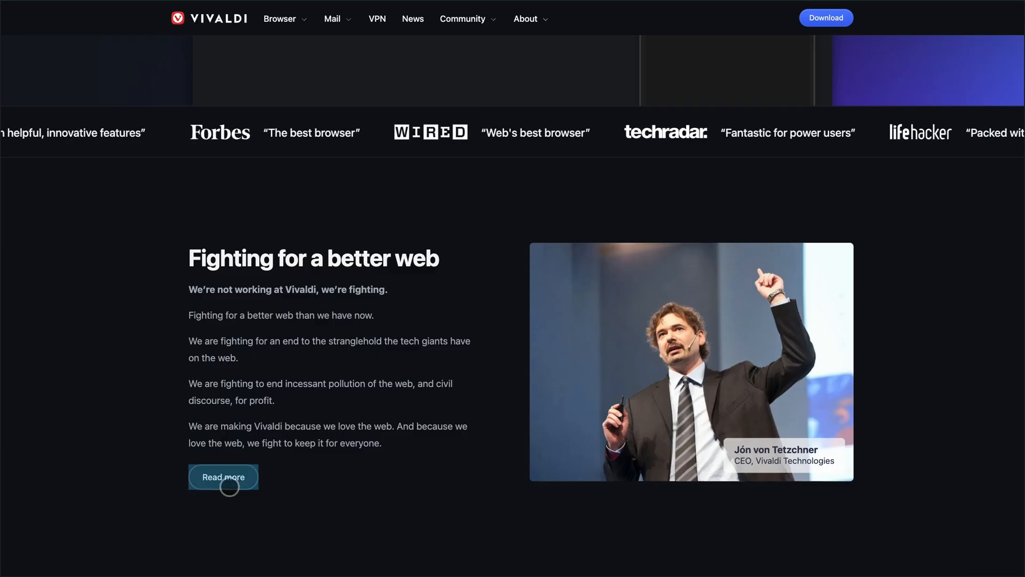
# Open the 'Fighting for a better web' article and read down to Tim Berners-Lee and the 2012 Olympics photo.
pyautogui.click(223, 477)
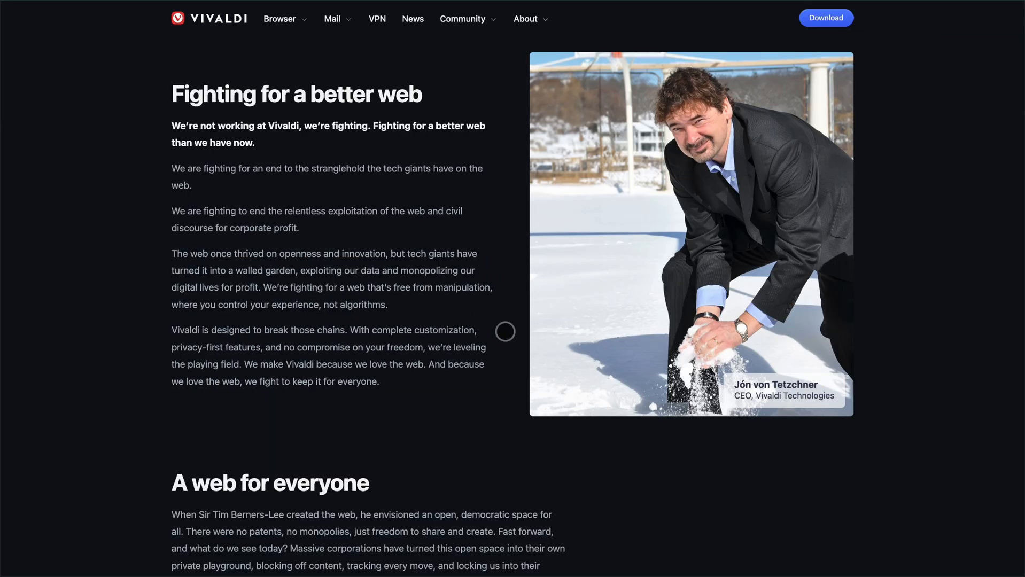
pyautogui.scroll(-3)
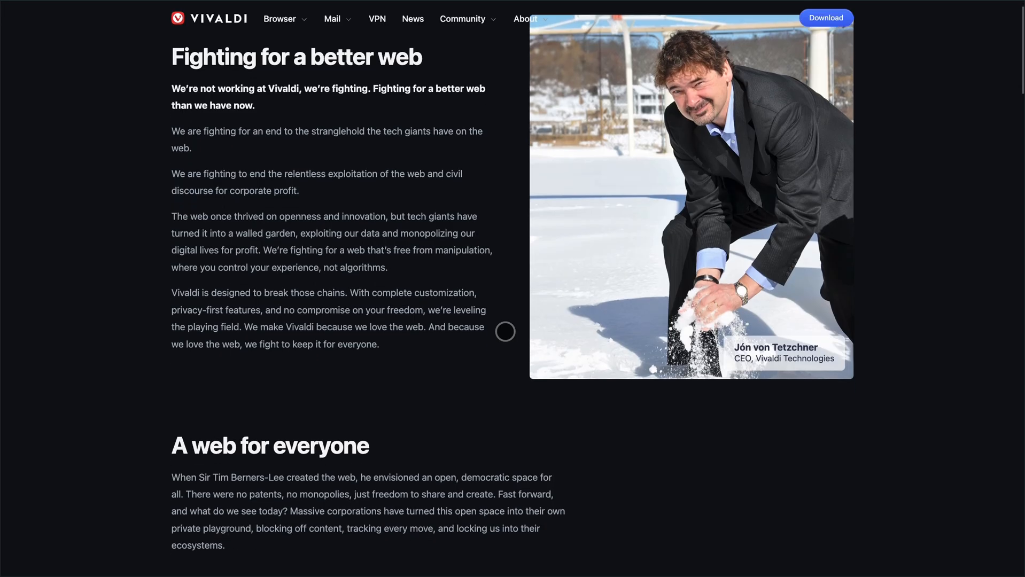
pyautogui.scroll(-3)
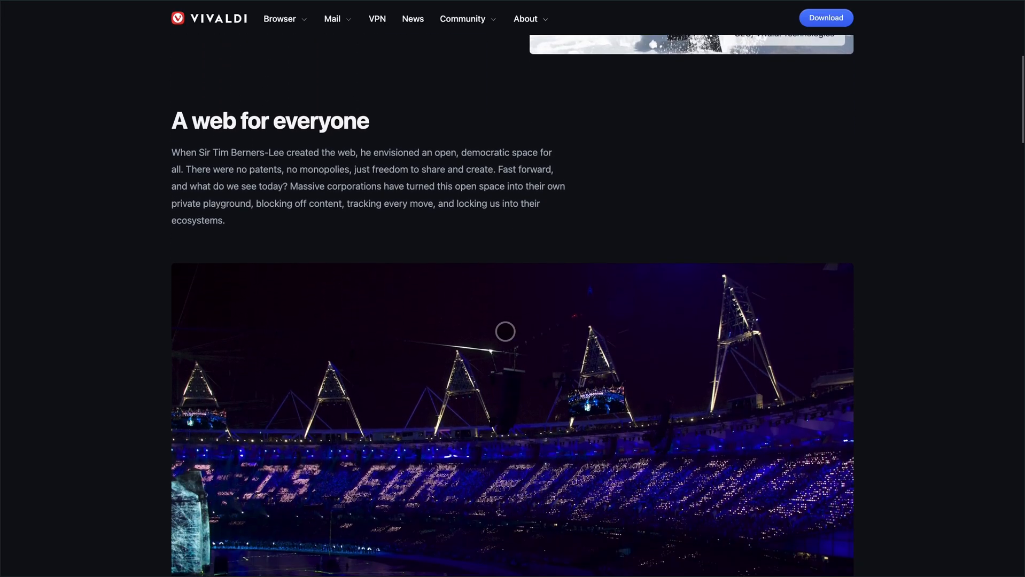
pyautogui.scroll(-3)
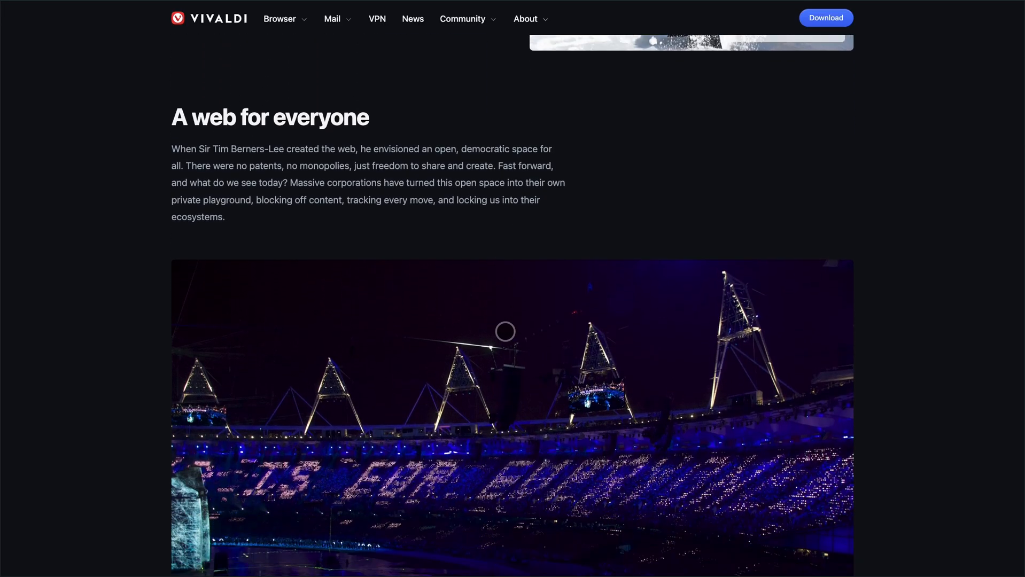
pyautogui.scroll(-3)
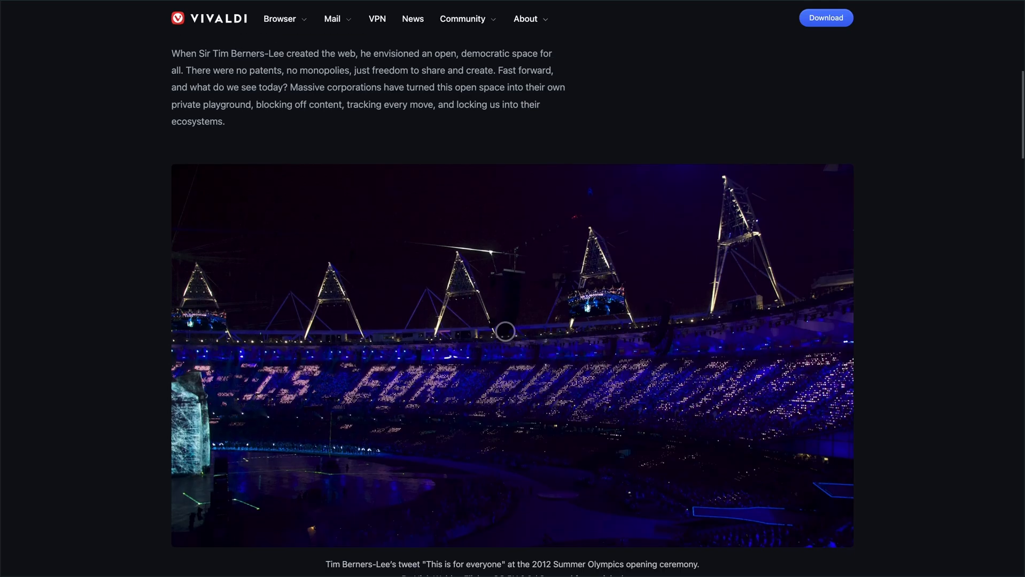
pyautogui.scroll(-3)
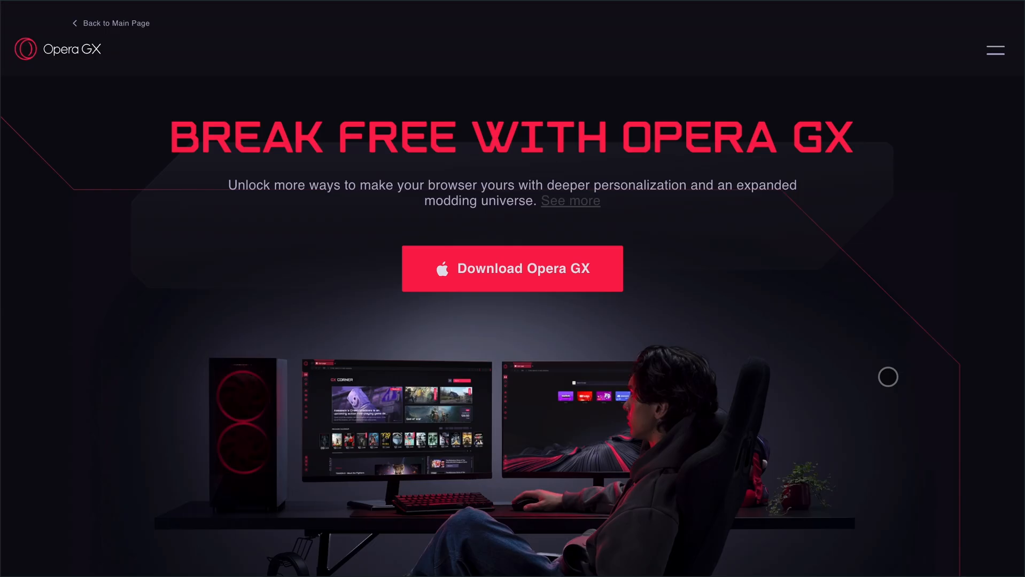
# Scroll the Opera GX page from the Break Free hero banner down through its feature sections.
pyautogui.scroll(-3)
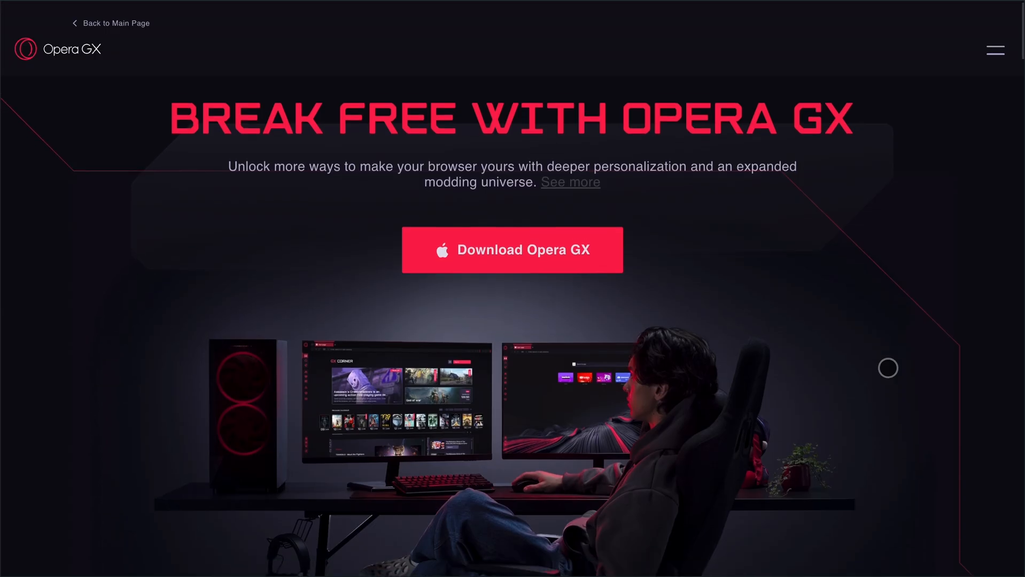
pyautogui.scroll(-3)
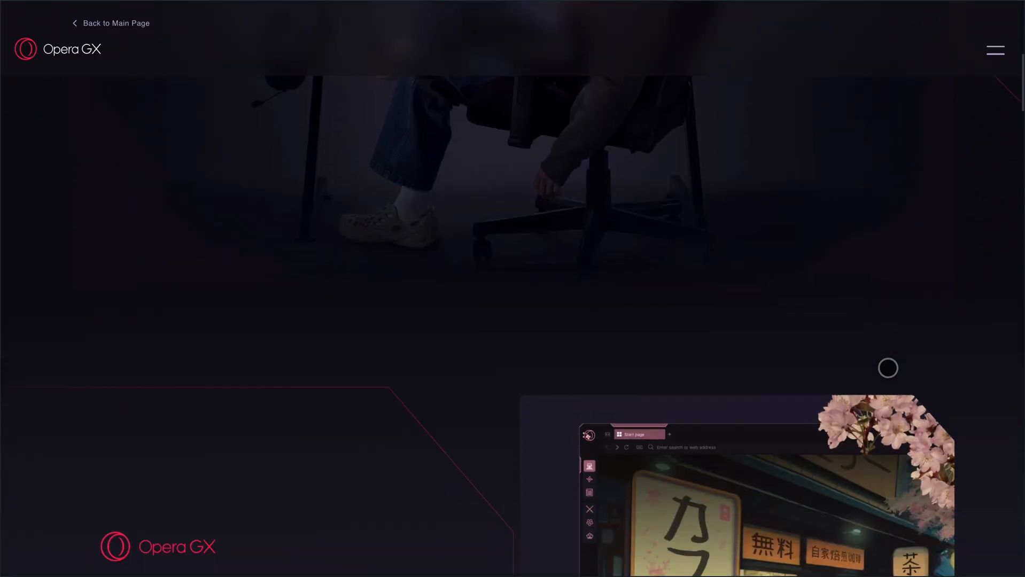
pyautogui.scroll(-3)
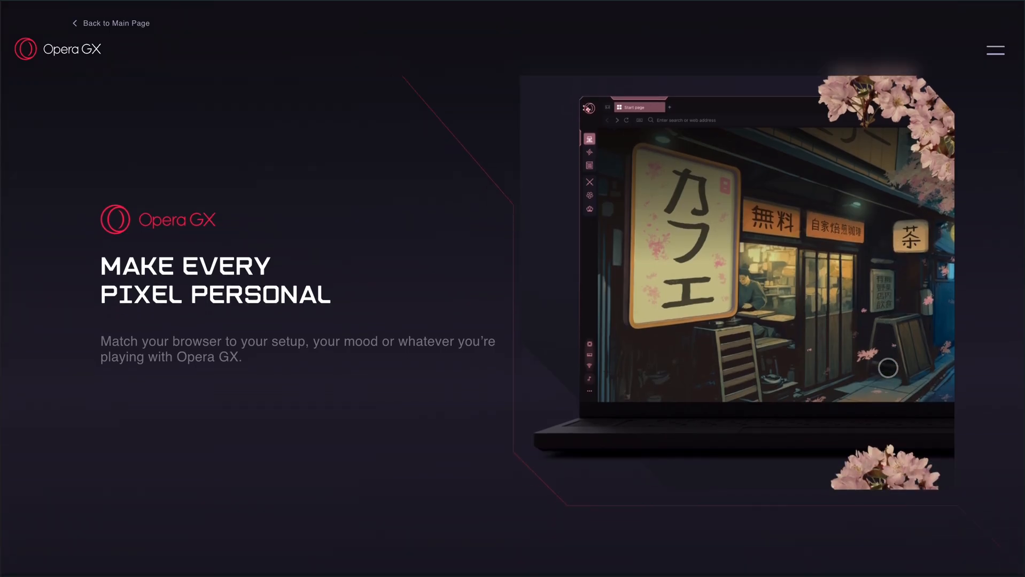
pyautogui.scroll(-3)
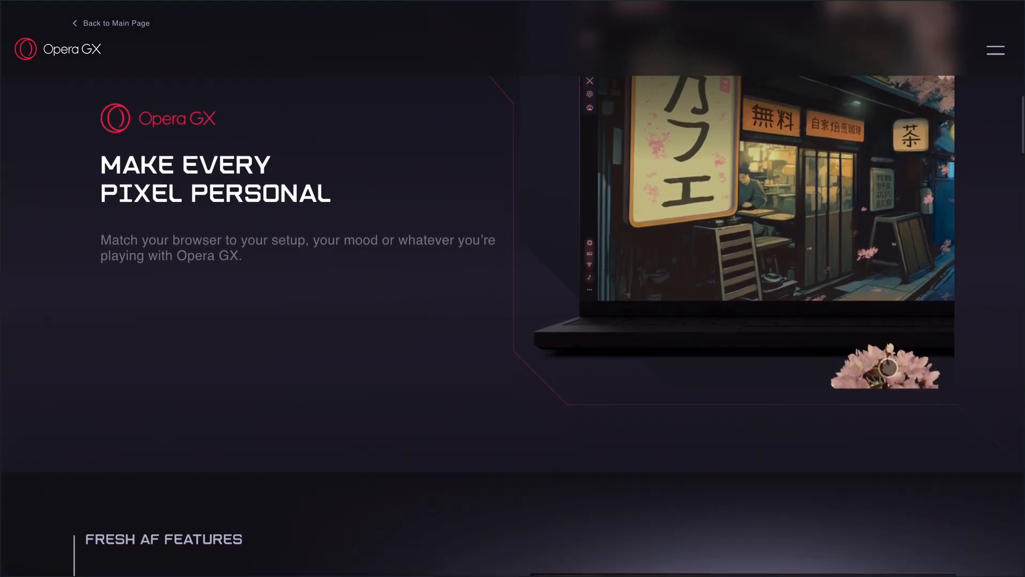
pyautogui.scroll(-3)
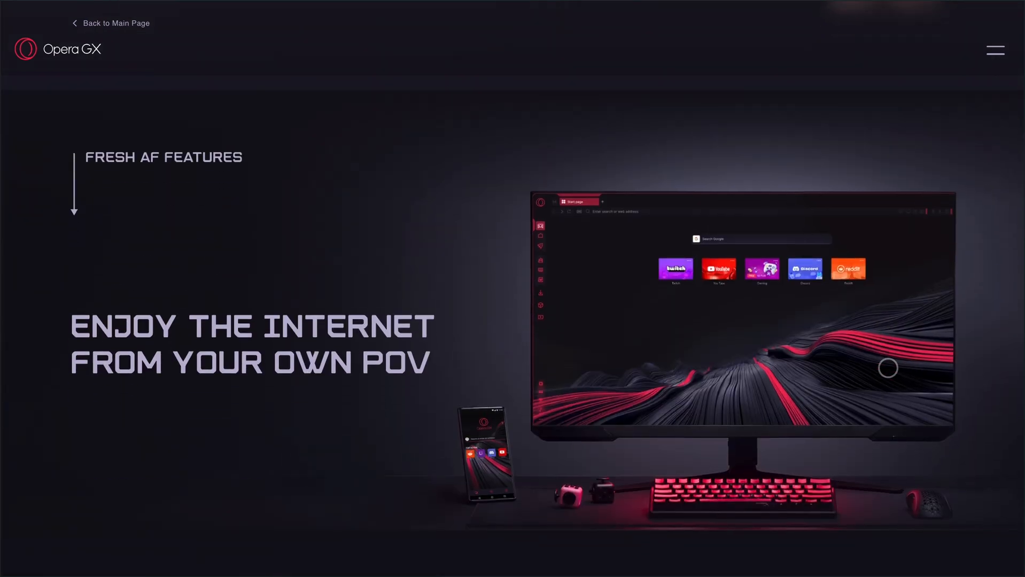
pyautogui.scroll(-3)
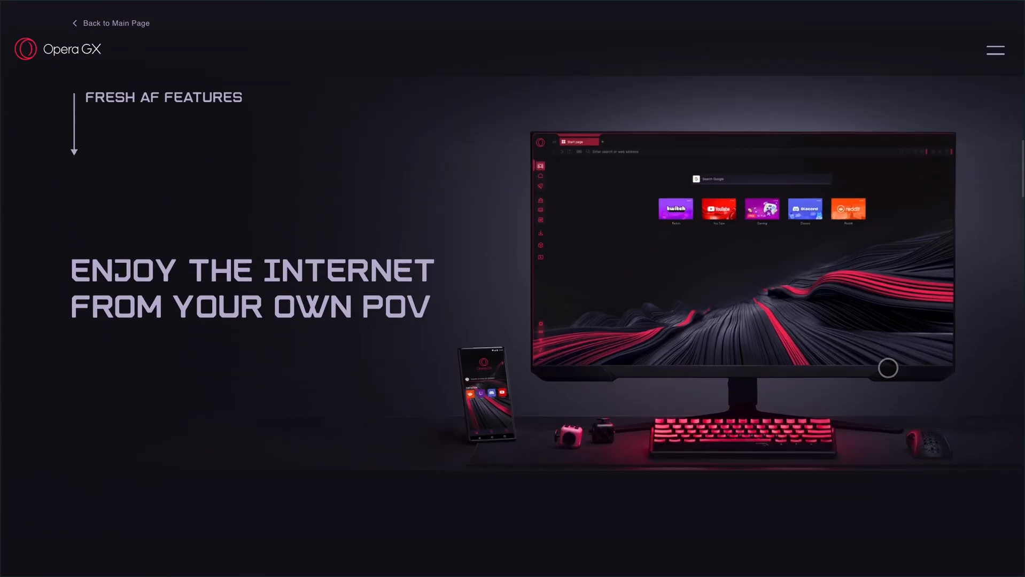
# Continue down the Opera GX features to the 'You deserve an upgrade' section.
pyautogui.scroll(-3)
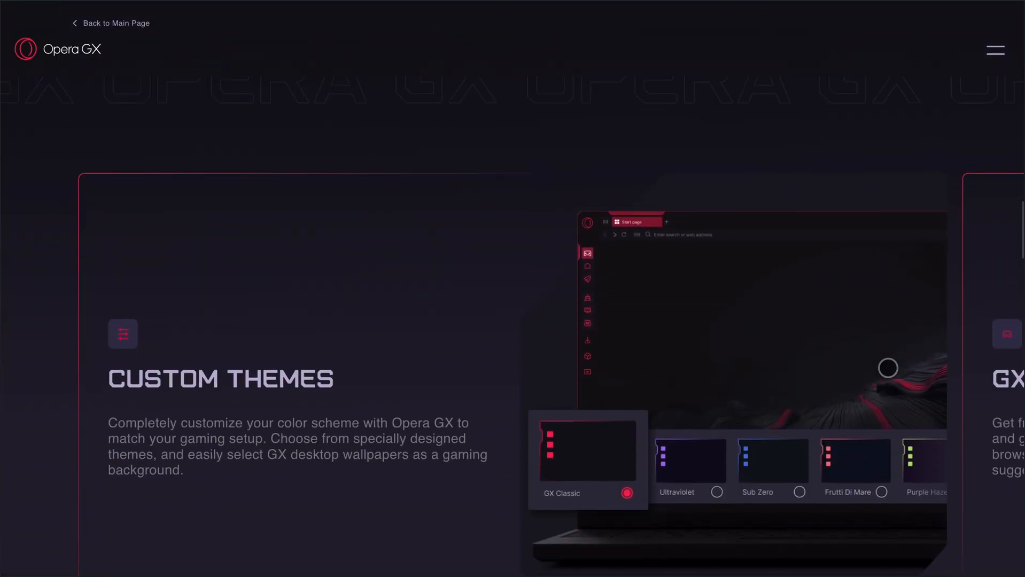
pyautogui.scroll(-3)
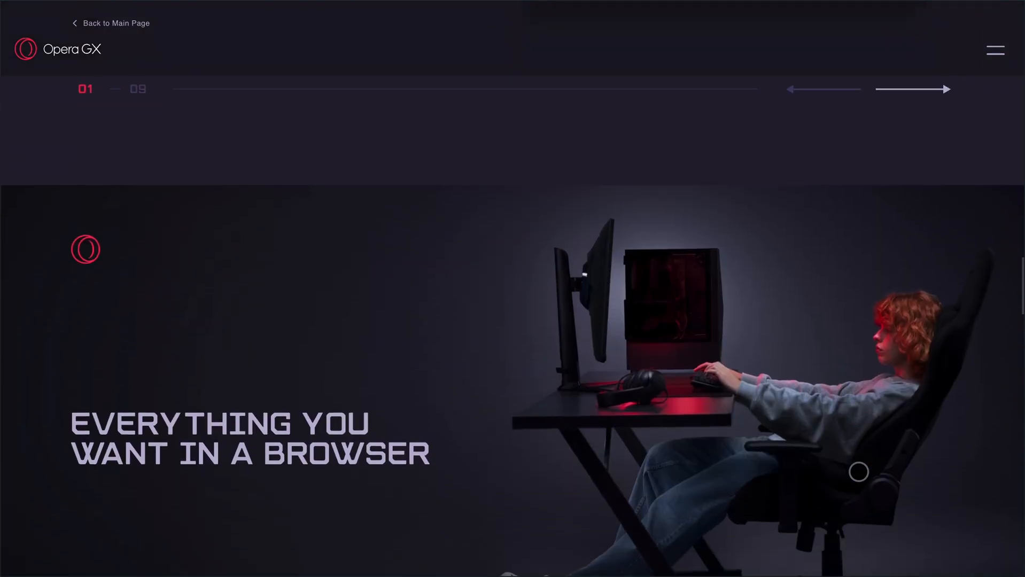
pyautogui.scroll(-3)
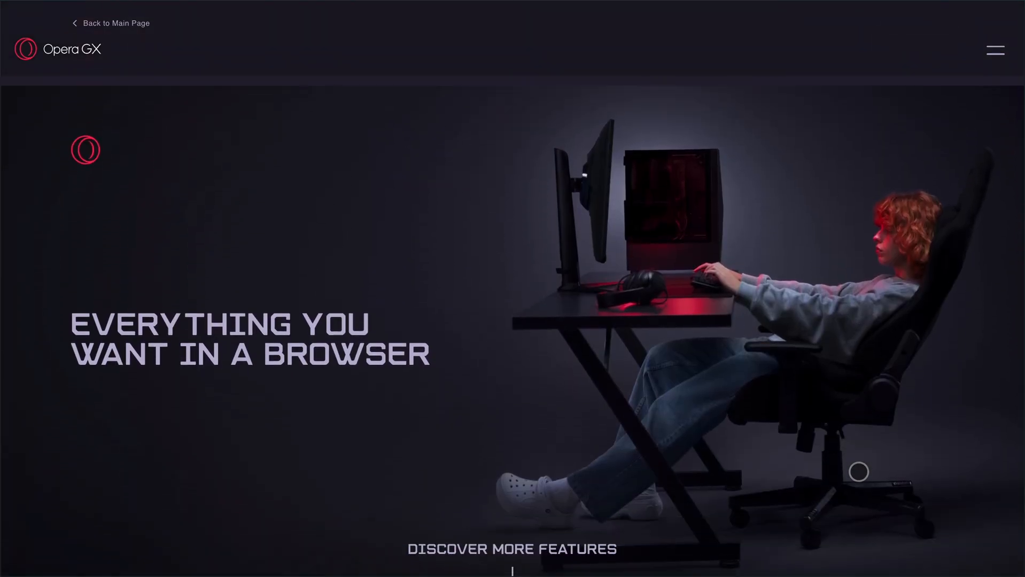
pyautogui.scroll(-3)
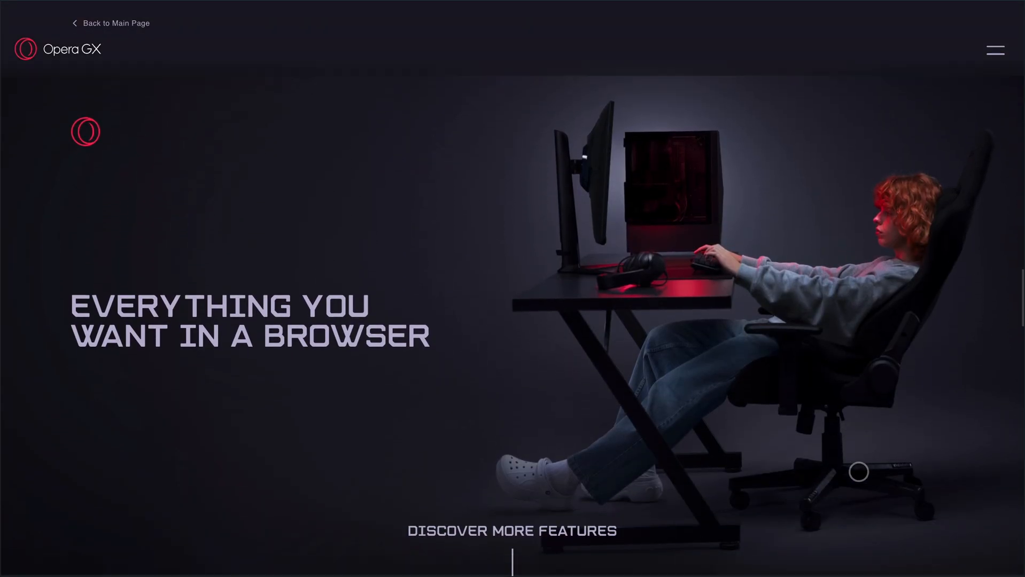
pyautogui.scroll(-3)
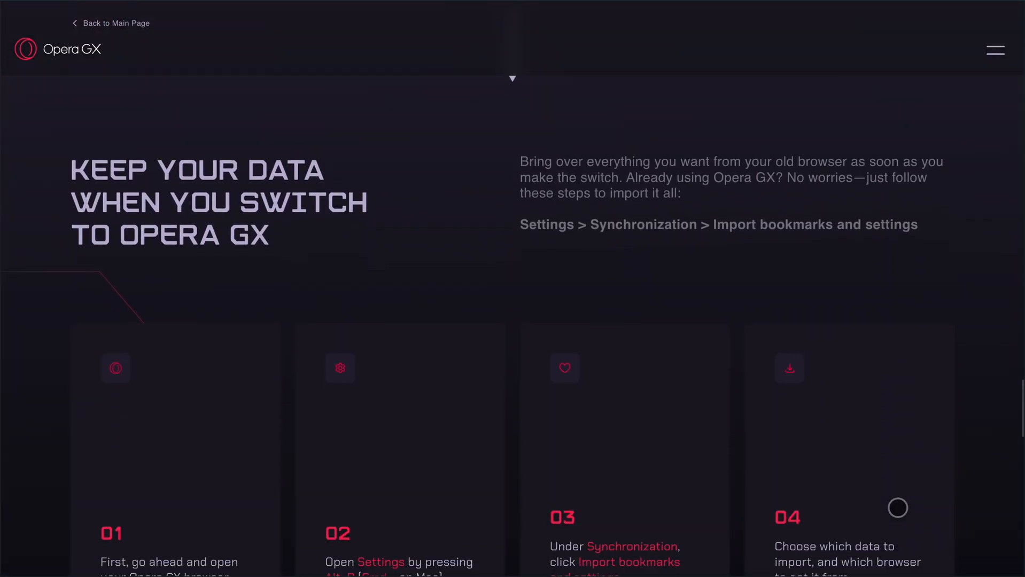
pyautogui.scroll(-3)
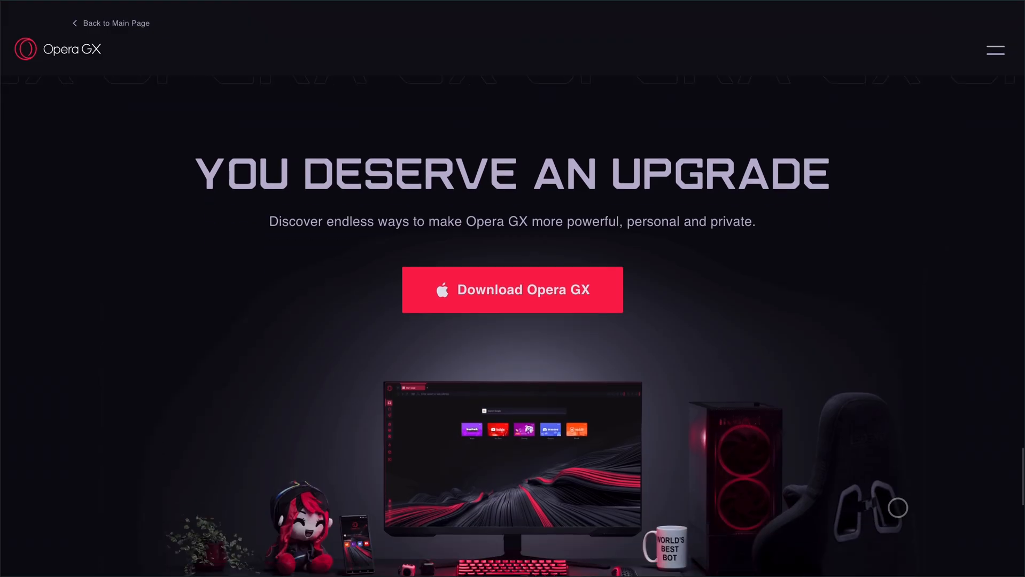
pyautogui.scroll(-3)
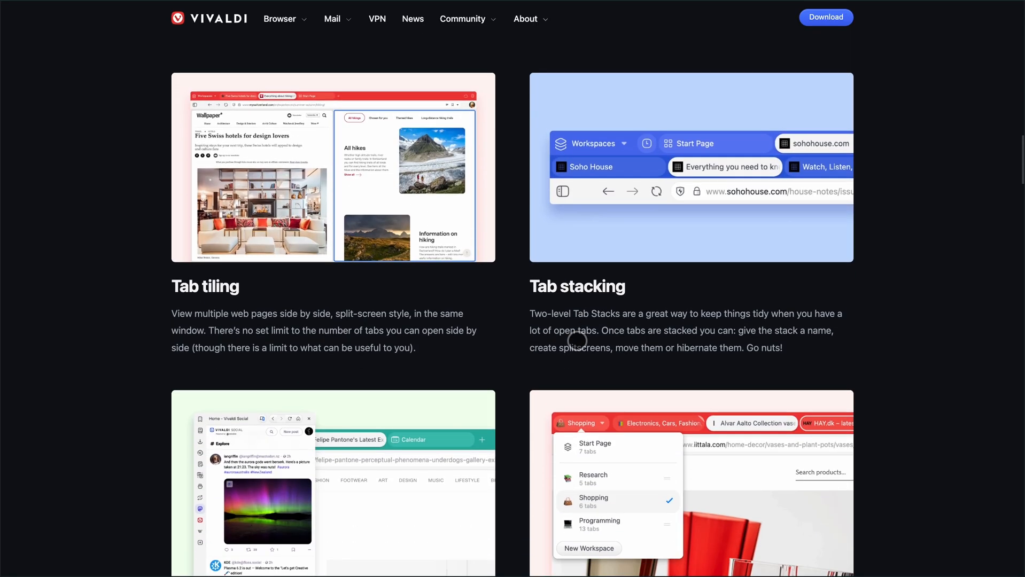
# Scroll Vivaldi's feature cards from Tab tiling and stacking to Calendar and 'More built-in features'.
pyautogui.scroll(-3)
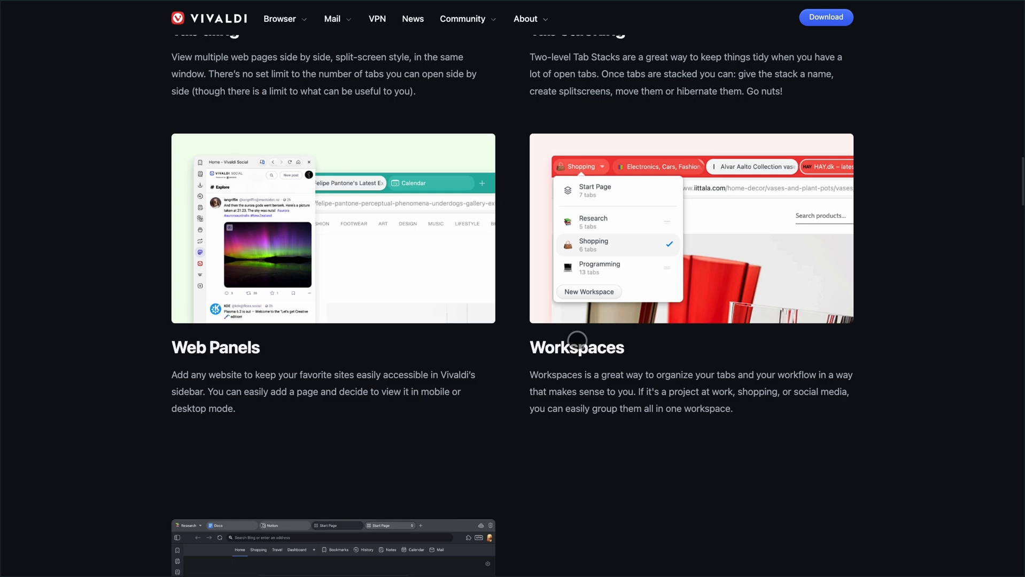
pyautogui.scroll(-3)
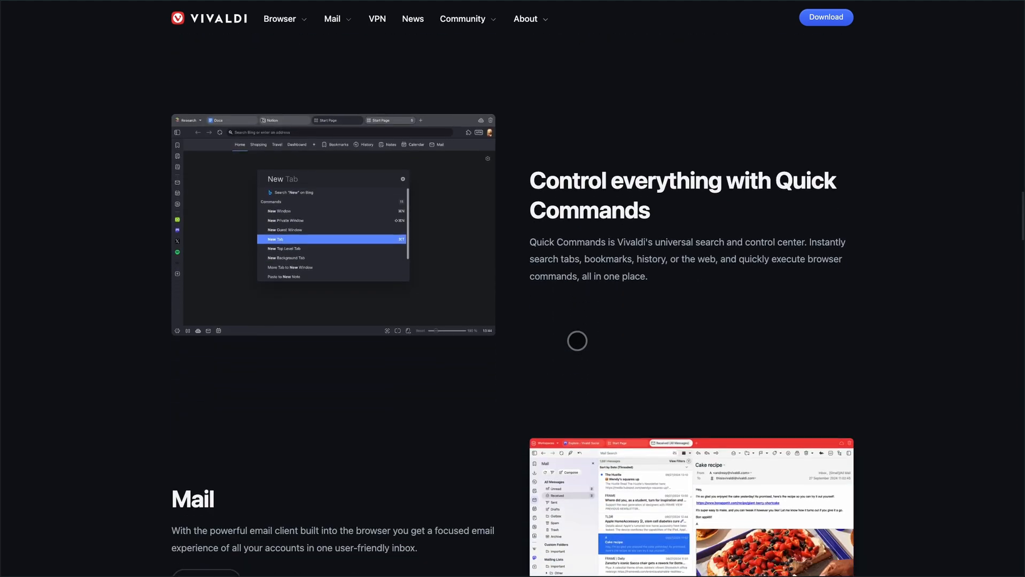
pyautogui.scroll(-3)
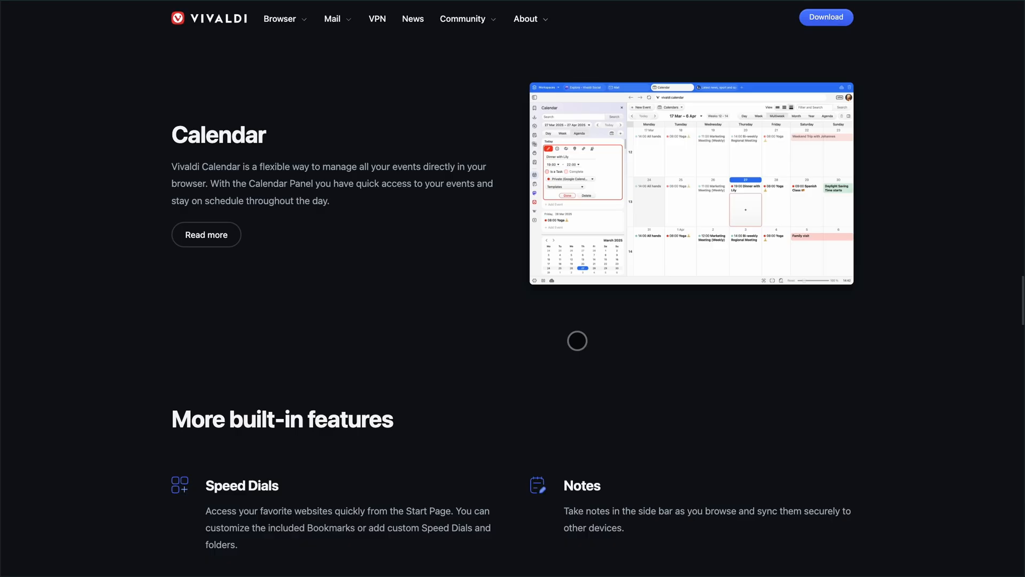
pyautogui.scroll(-3)
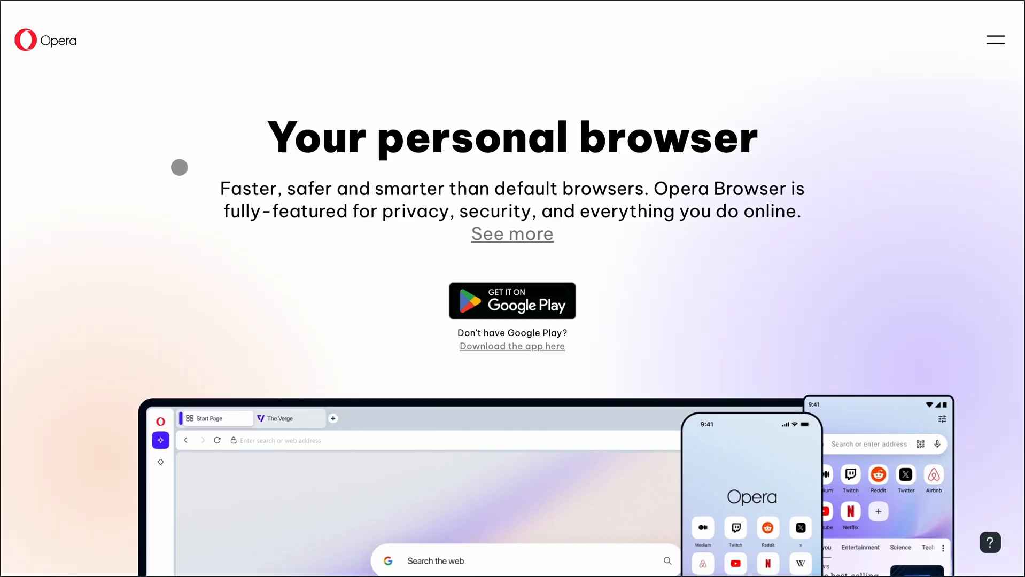
# Scroll to 'What can you do in Opera Browser?' and open the navigation menu listing Opera's browsers.
pyautogui.scroll(-3)
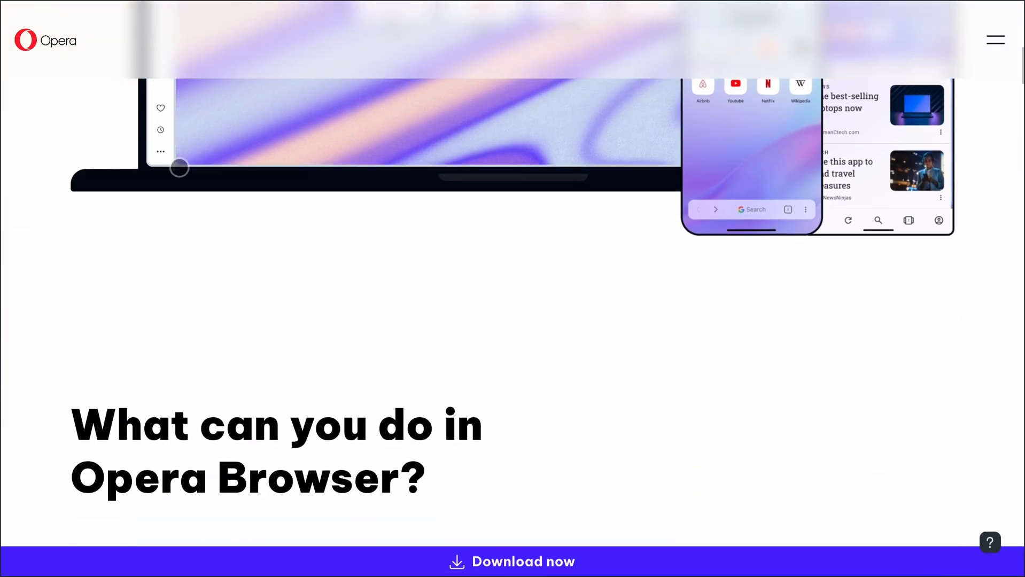
pyautogui.scroll(-3)
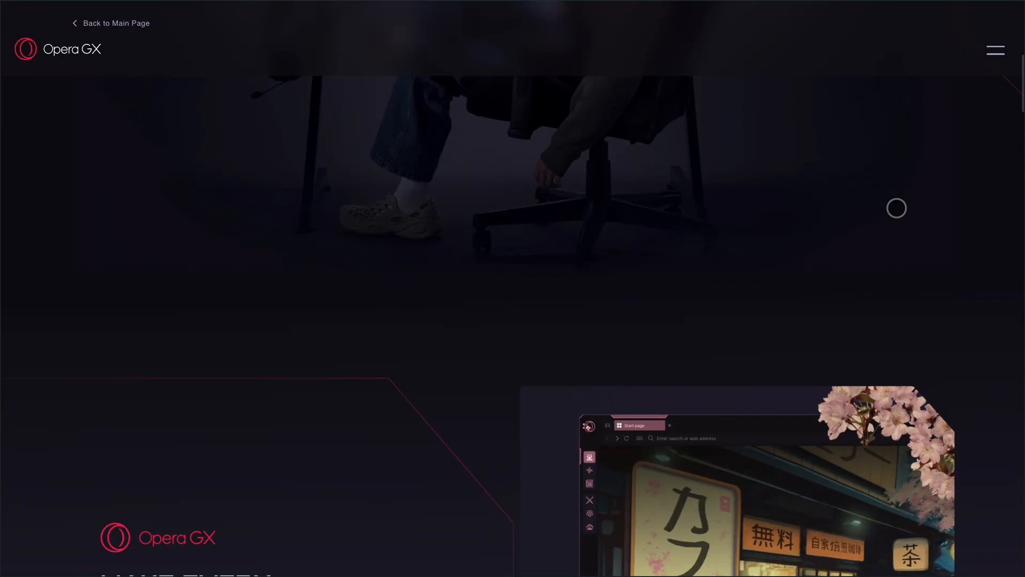
pyautogui.click(994, 50)
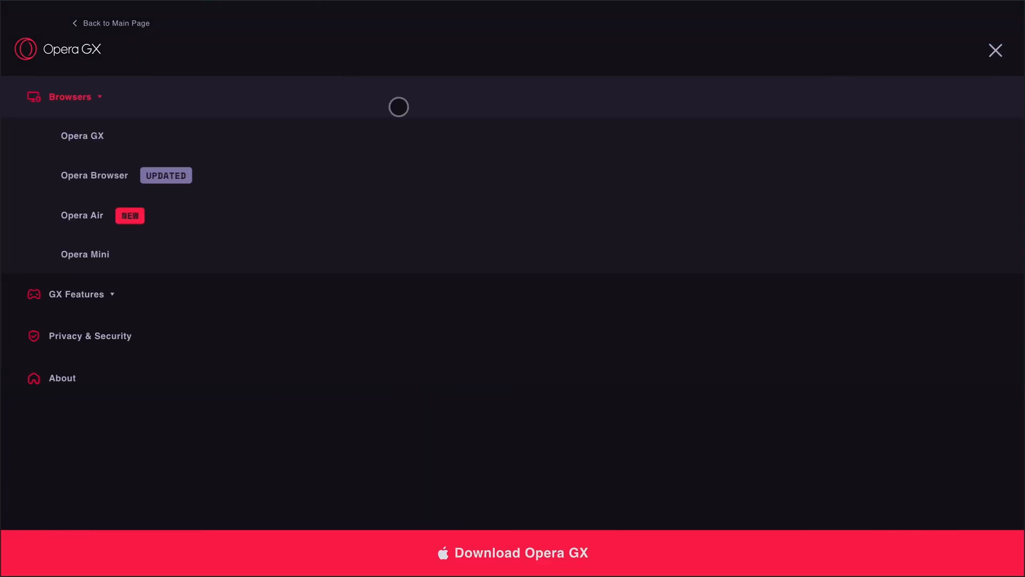